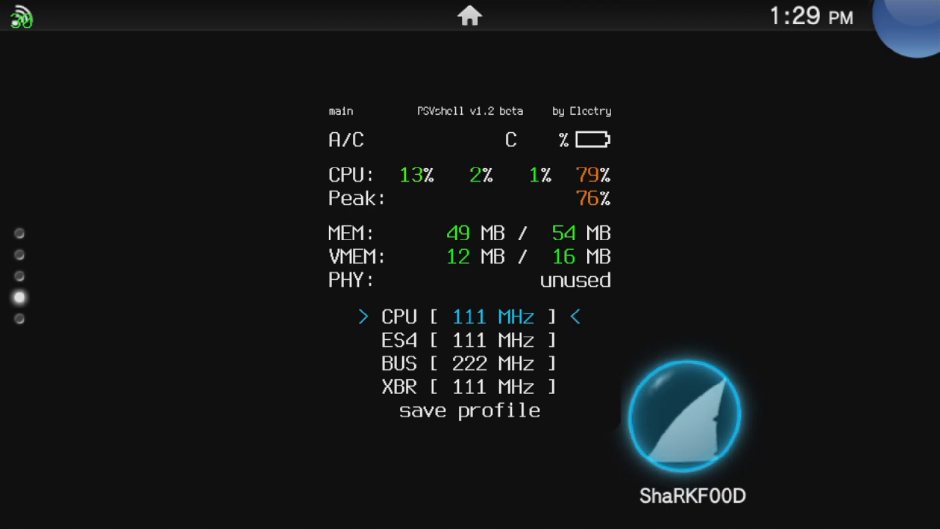
Dismiss the PSVshell overlay to get back to the LiveArea home page
click(575, 316)
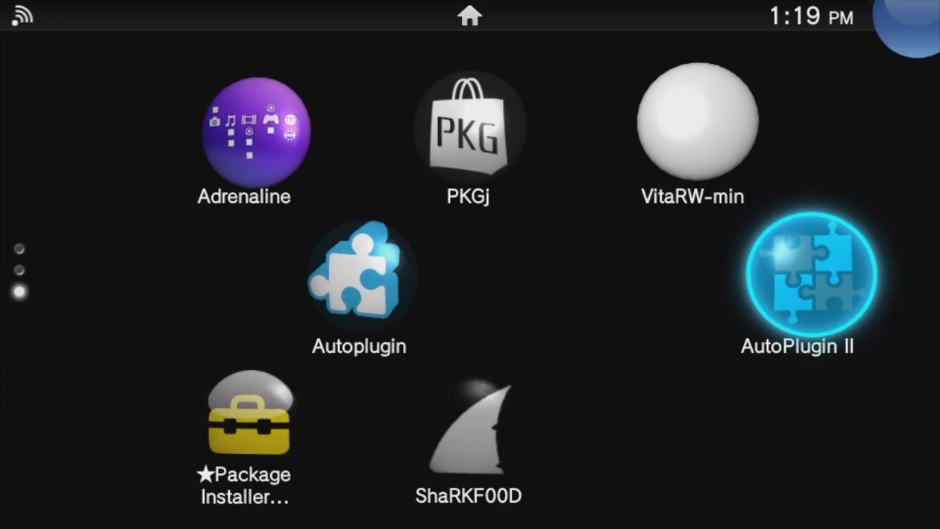
Launch AutoPlugin II, locate PSVshell by Electry under Vita plugins > Install plugins, then exit
click(799, 274)
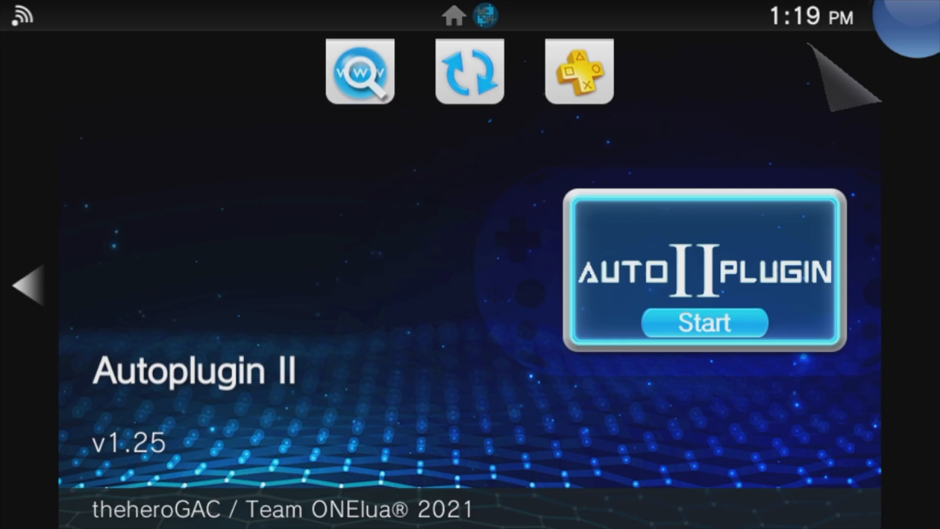
click(704, 323)
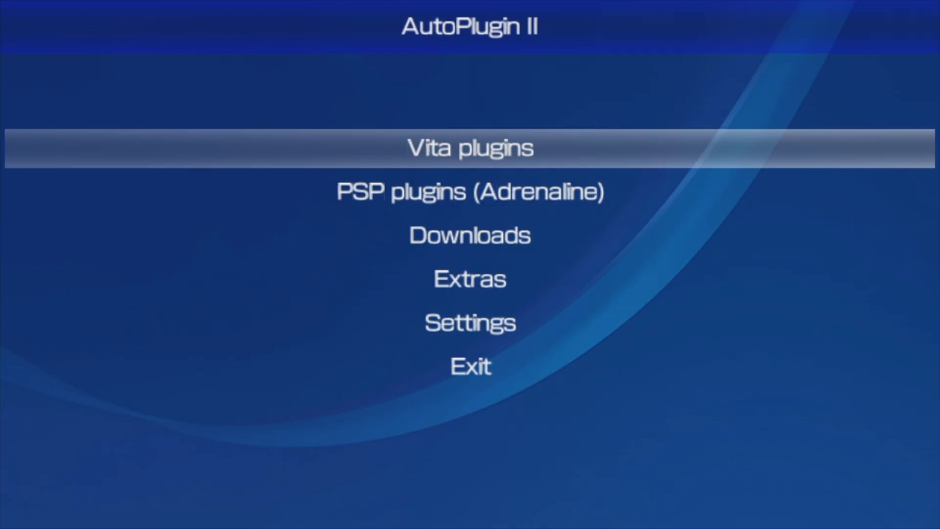
click(470, 148)
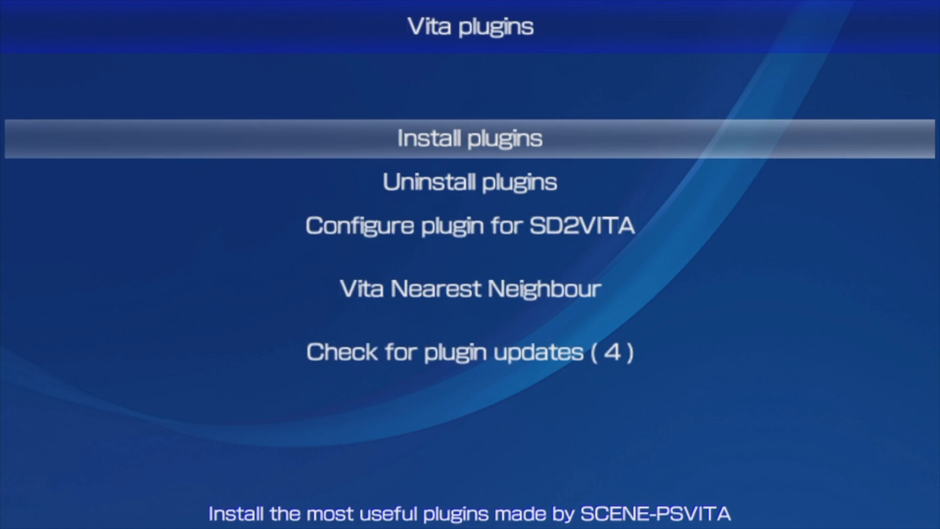
click(469, 139)
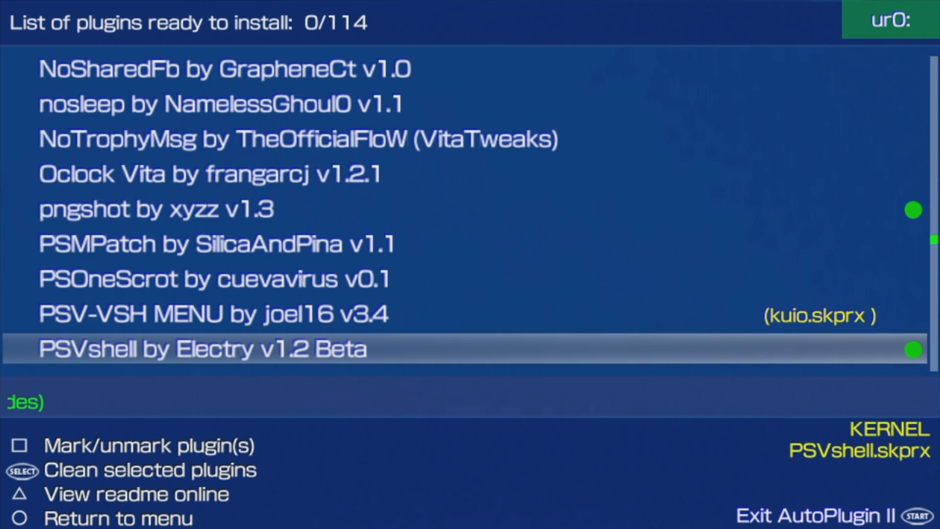
key(circle)
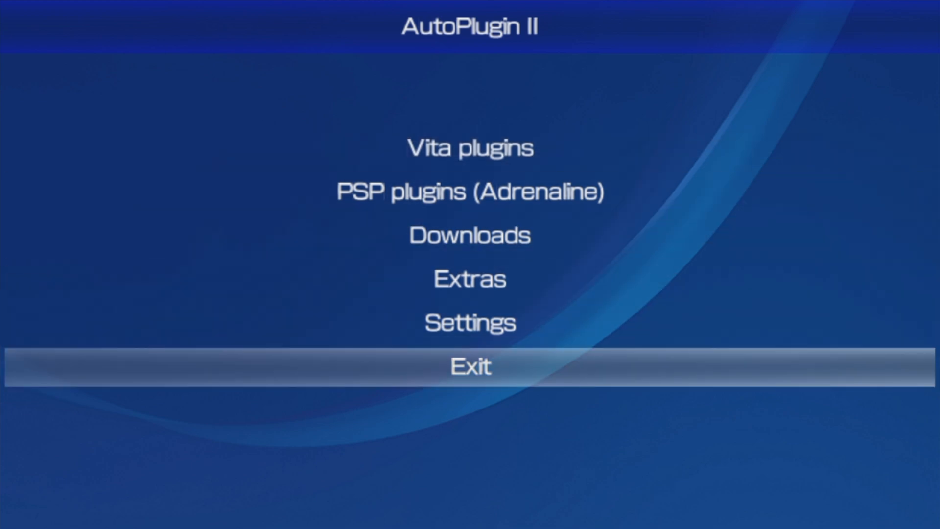
click(470, 366)
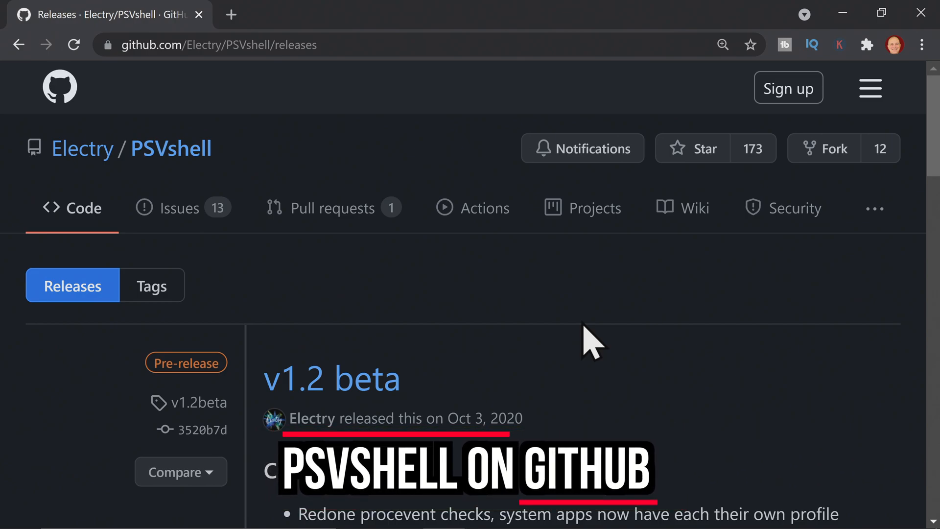
Scroll through the PSVshell v1.2 beta release notes down to Assets
scroll(down, 3)
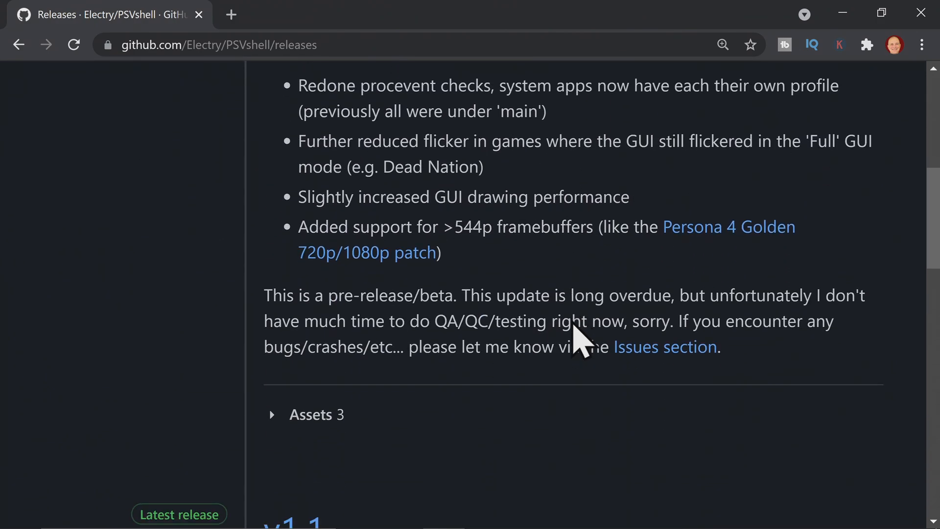
scroll(down, 3)
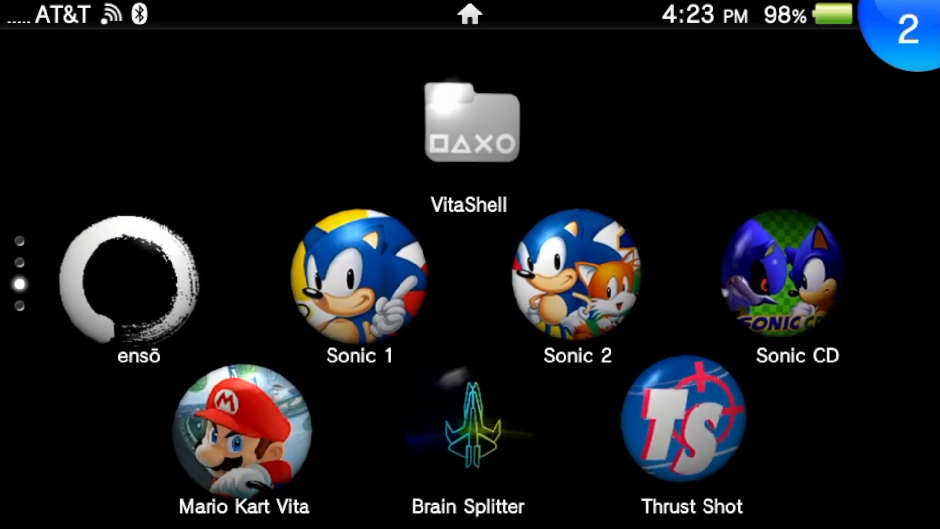
Launch VitaShell from its home screen bubble and LiveArea Start
click(471, 126)
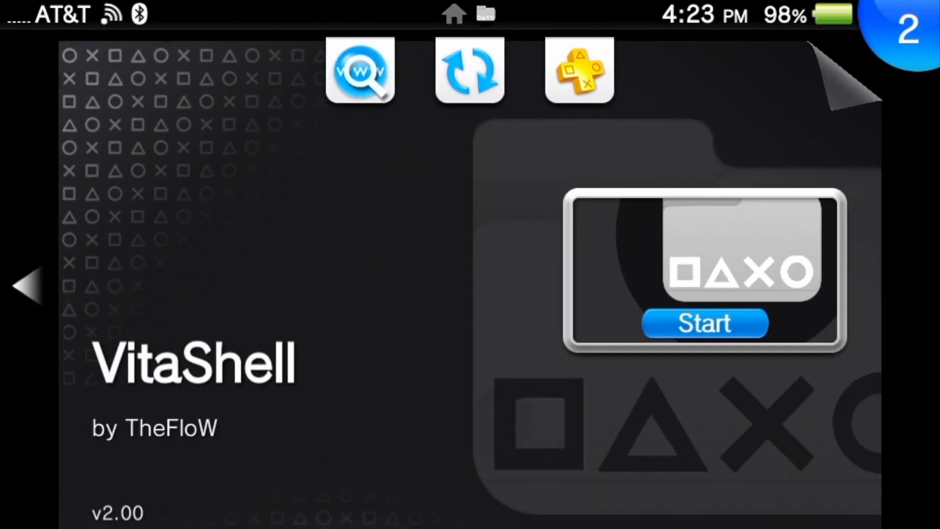
click(704, 324)
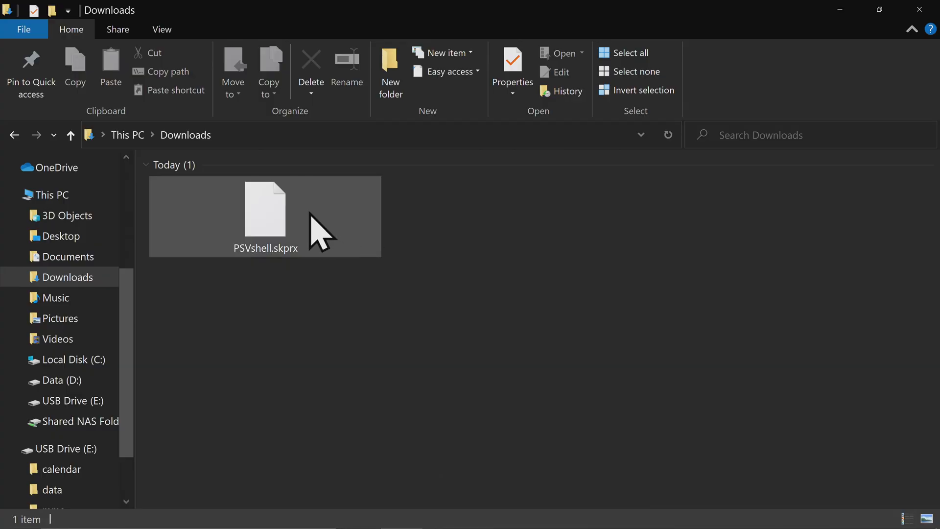
Copy PSVshell.skprx from Downloads and paste it at the USB Drive (E:) root
right_click(265, 210)
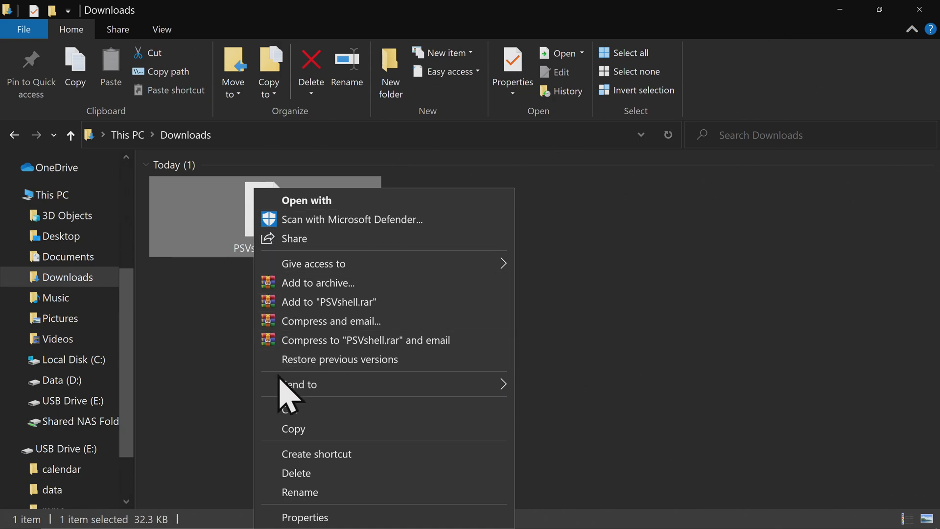
click(210, 333)
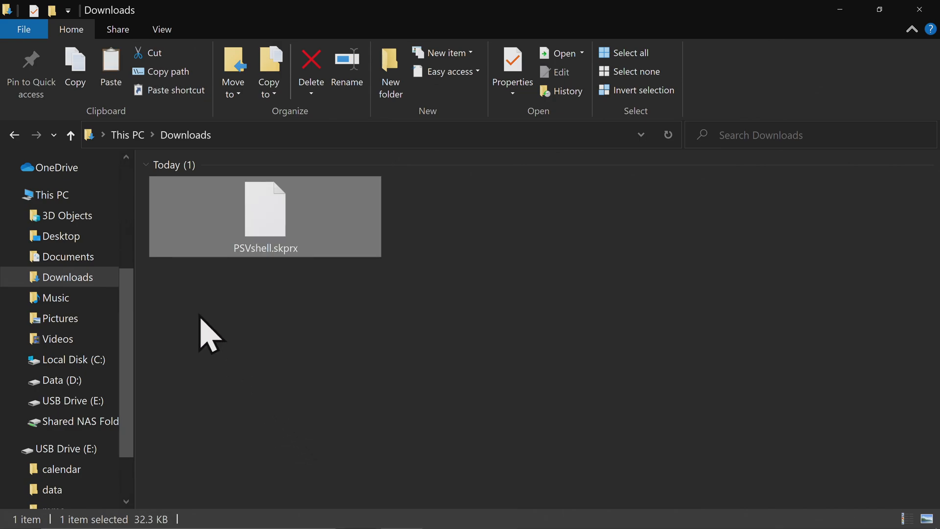
click(72, 449)
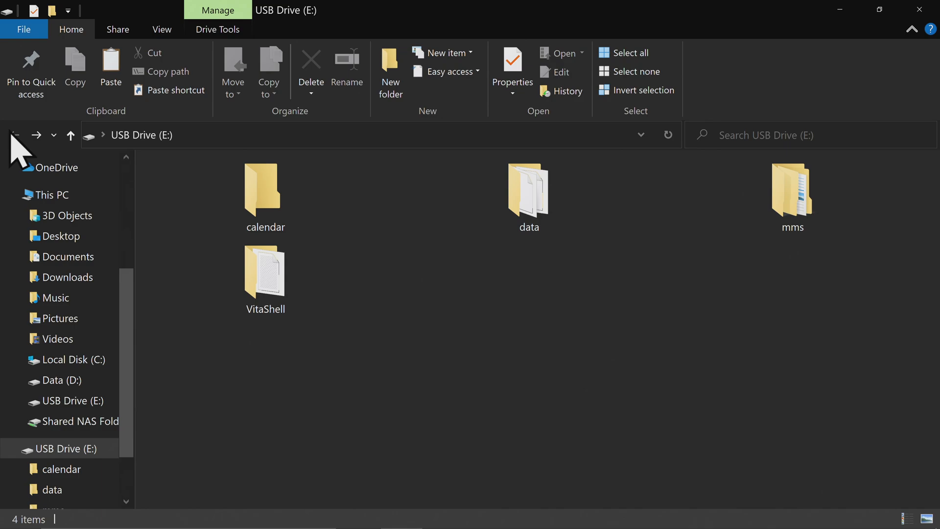
mouse_move(459, 344)
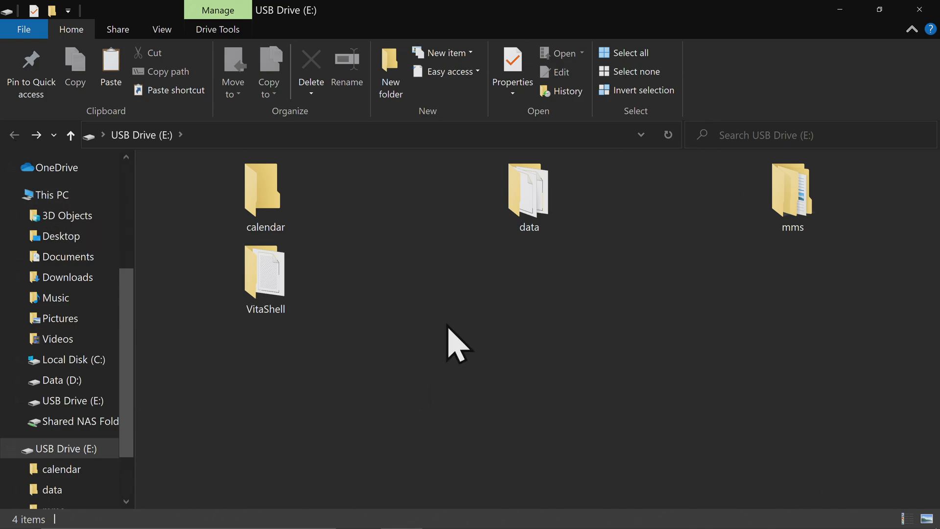
right_click(459, 345)
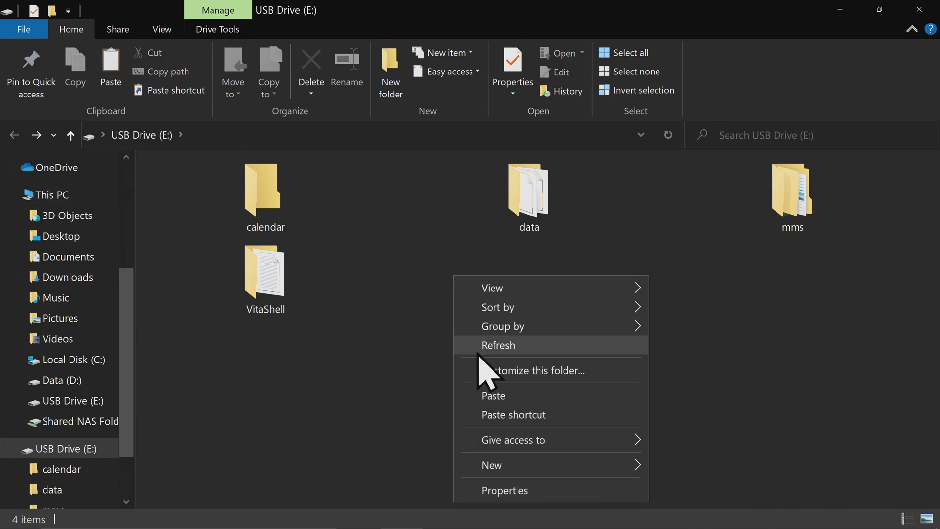
click(494, 396)
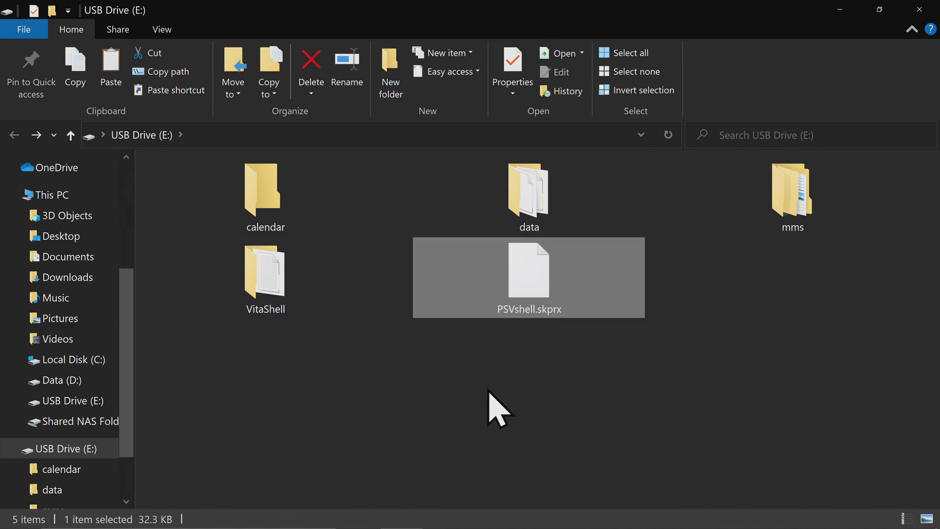
click(498, 408)
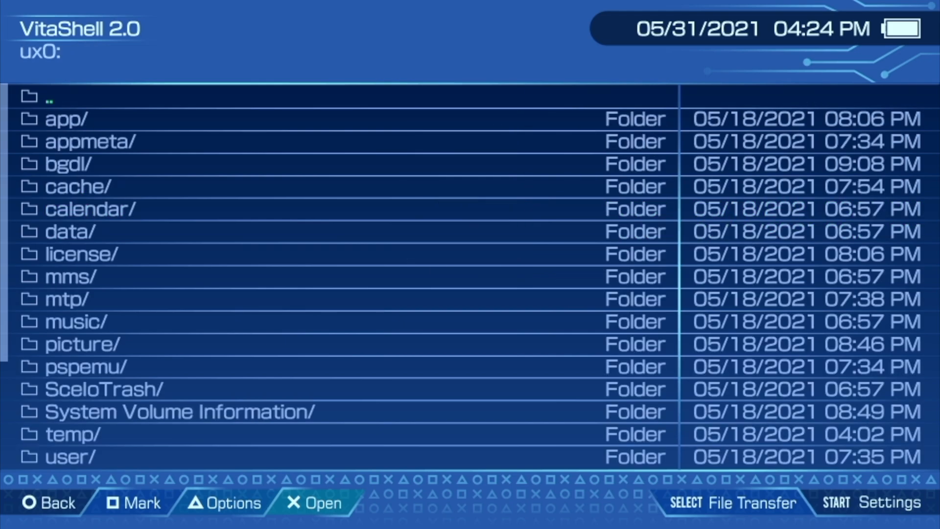
Mark and copy PSVshell.skprx in ux0:, then paste it into ur0:tai
scroll(down, 3)
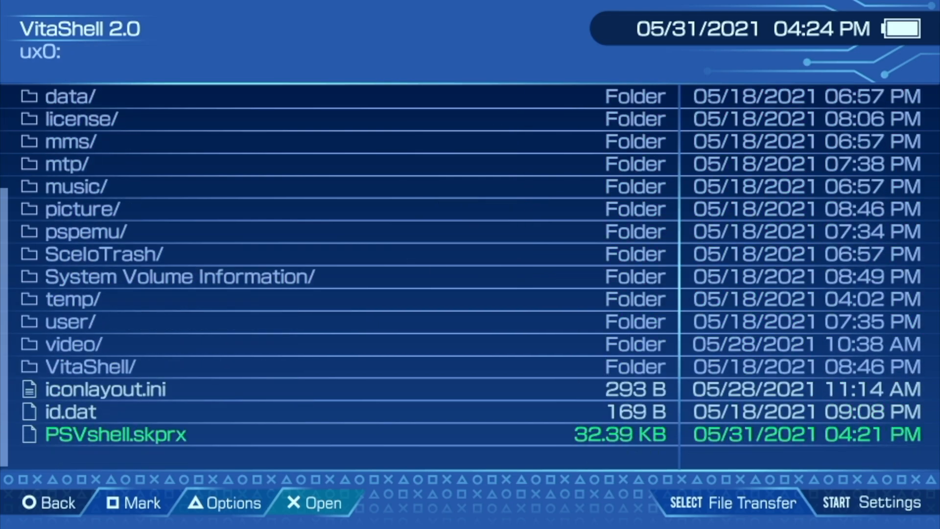
click(229, 502)
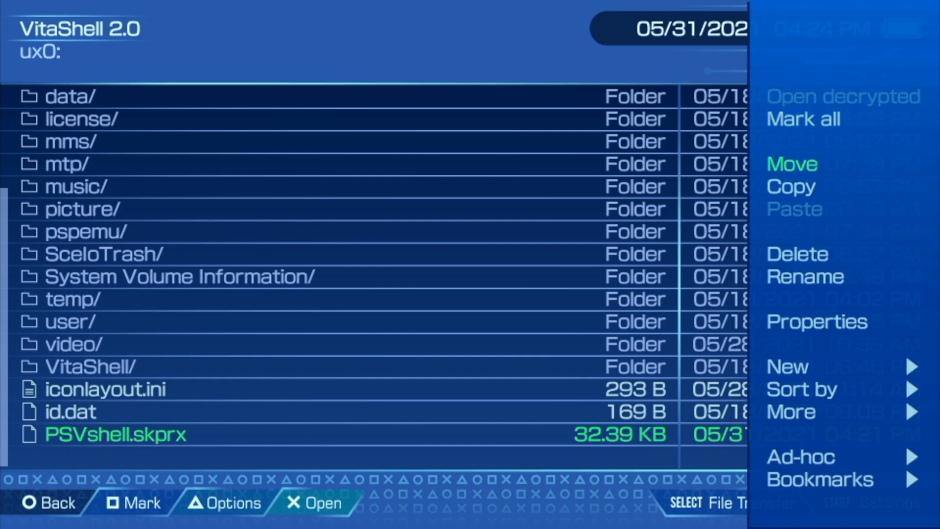
click(791, 187)
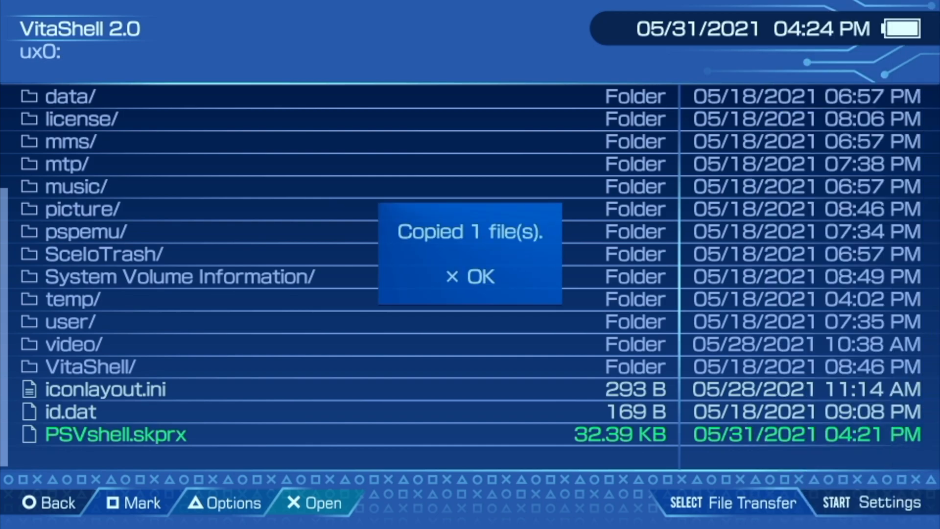
click(470, 276)
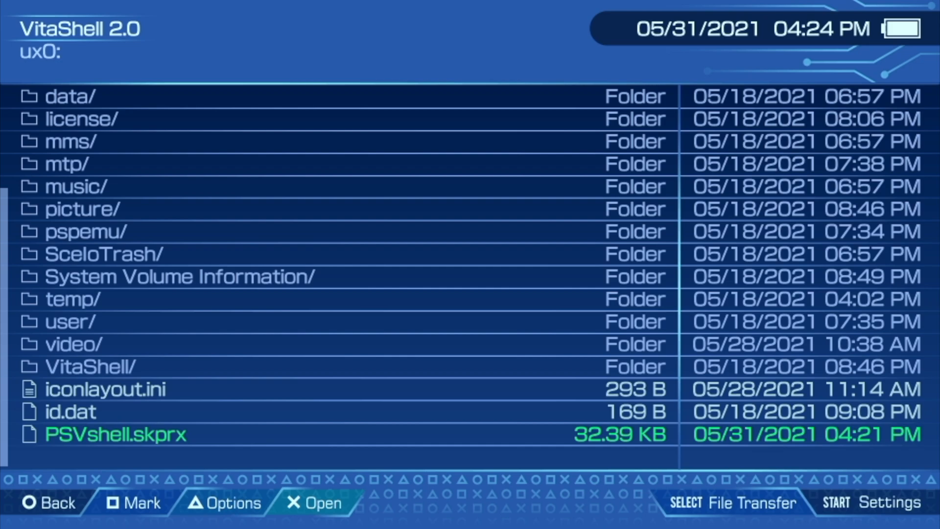
click(49, 503)
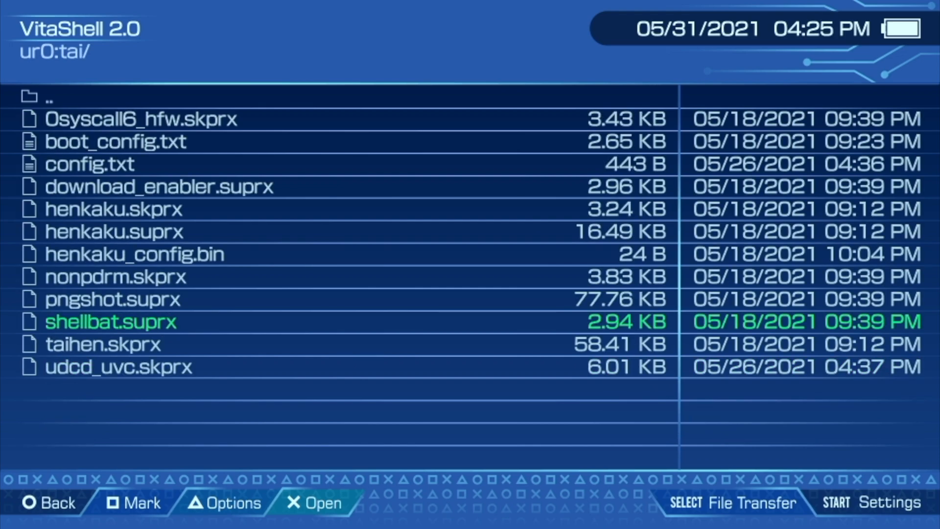
click(224, 503)
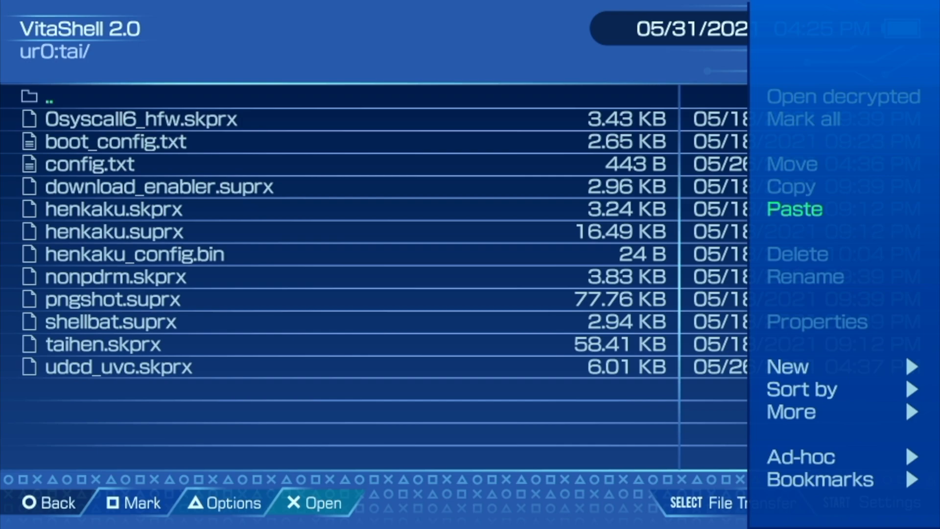
click(794, 208)
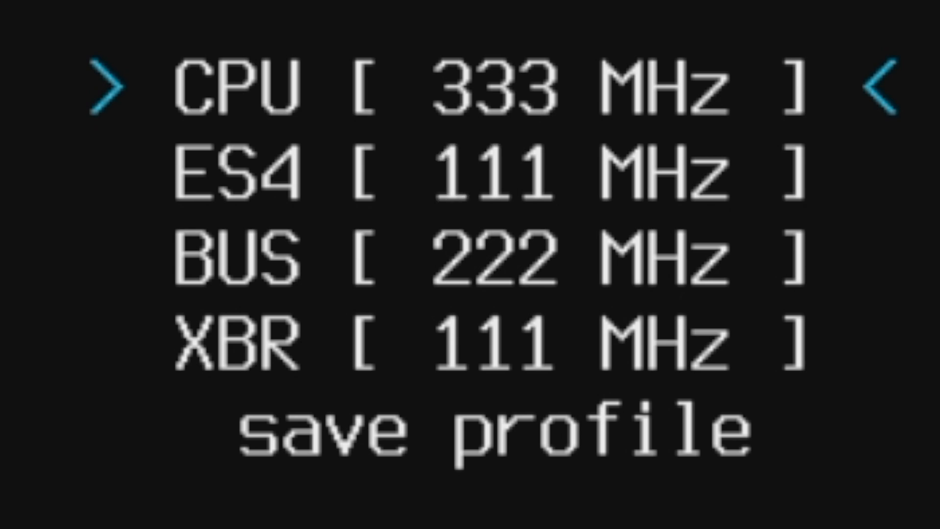
Step the PSVshell ES4 frequency down to 41 MHz
click(893, 90)
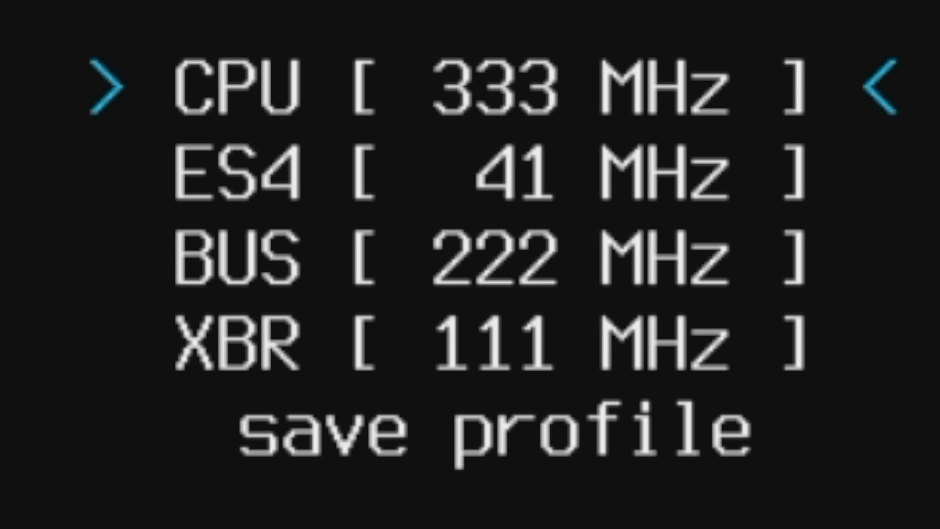
click(887, 90)
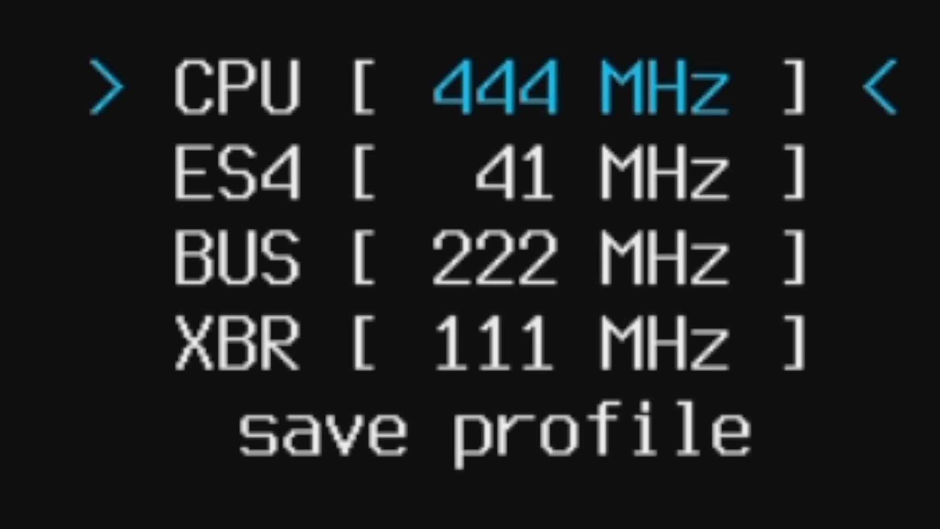
Set PSVshell to CPU 500 MHz, ES4 222 MHz and BUS 111 MHz
click(876, 90)
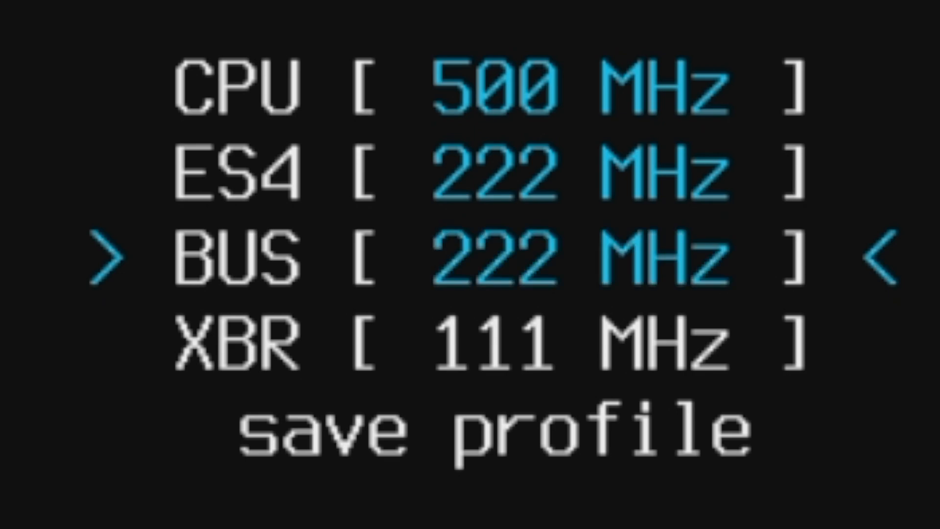
click(872, 259)
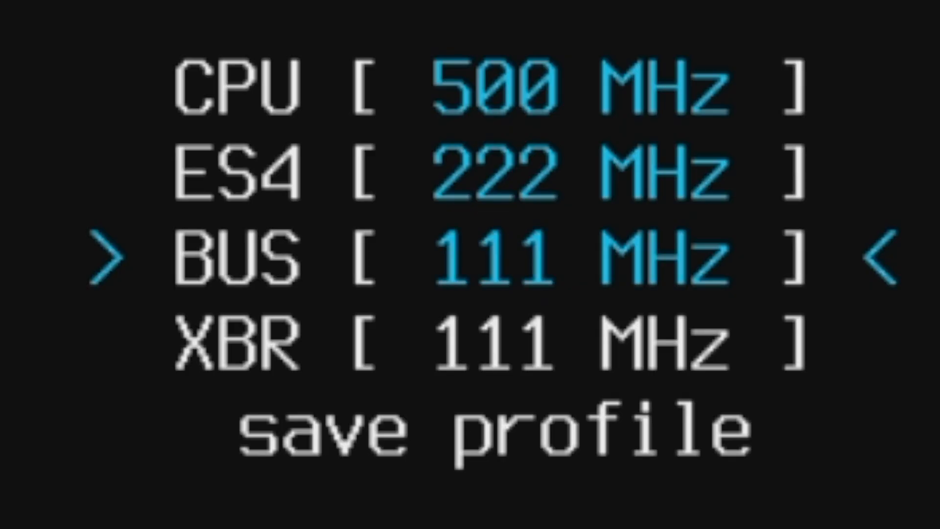
click(873, 259)
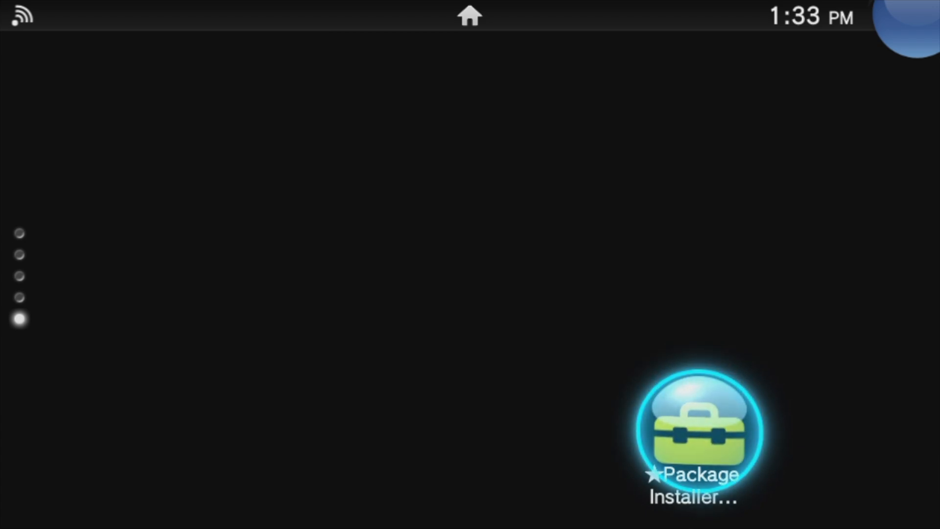
Launch Sonic CD from its home screen bubble
click(692, 429)
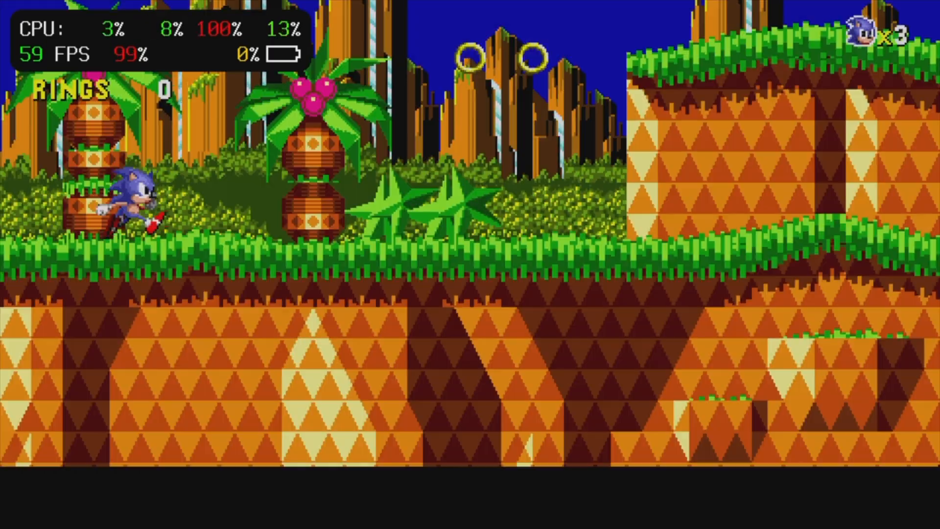
Play Sonic CD's first stage while the FPS HUD reads about 59 FPS
key(Right)
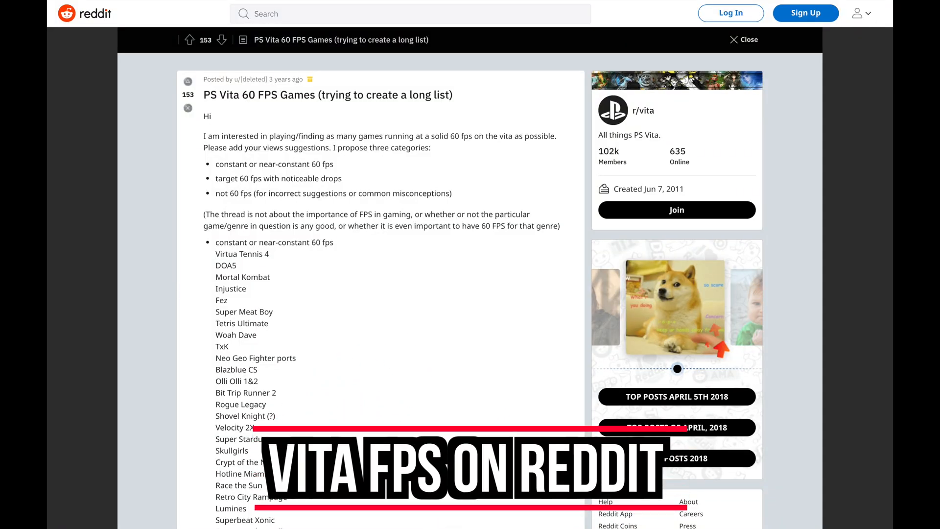
Scroll the r/vita 60 FPS thread past the constant-60 list to the noticeable-drops section (Spelunky, Bastion)
scroll(down, 3)
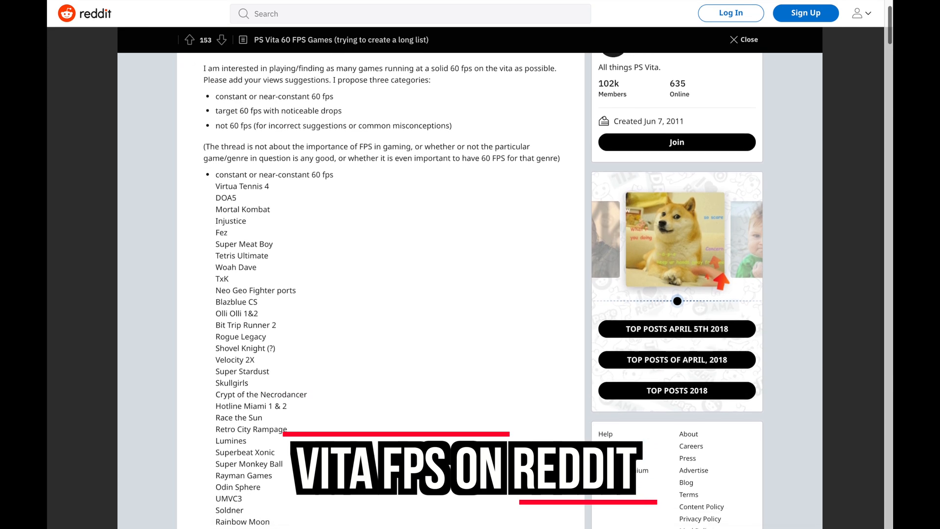
scroll(up, 3)
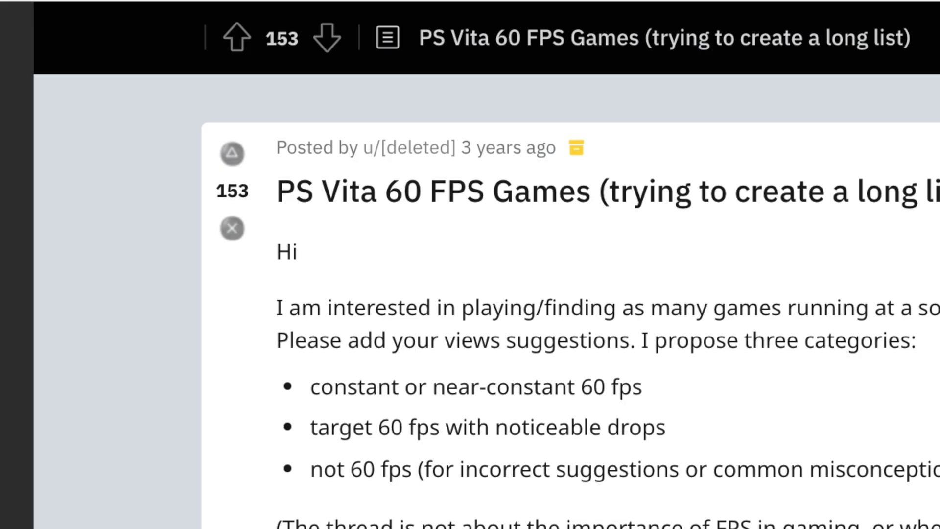
scroll(down, 3)
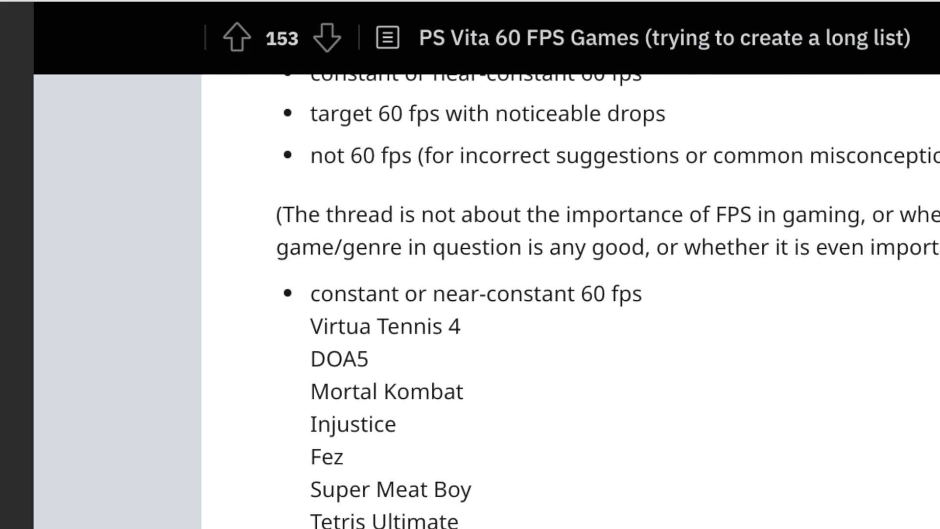
scroll(down, 3)
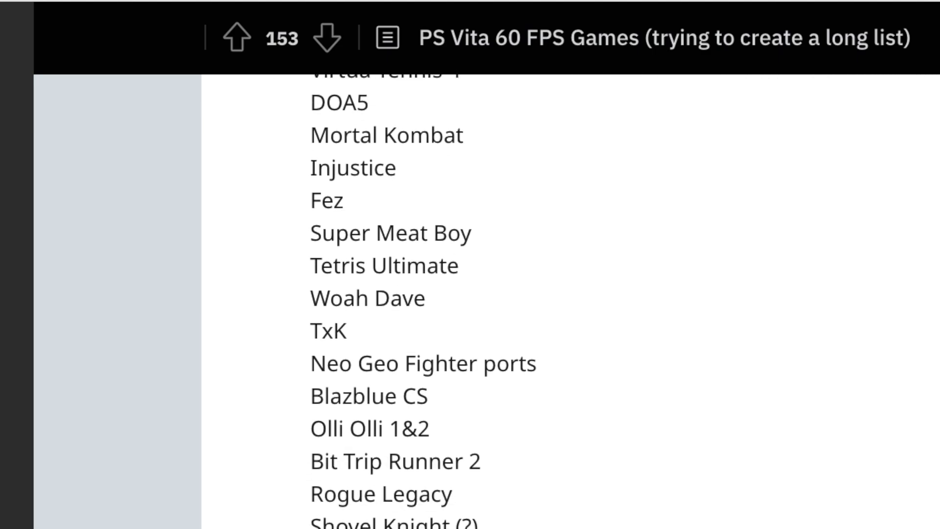
scroll(down, 3)
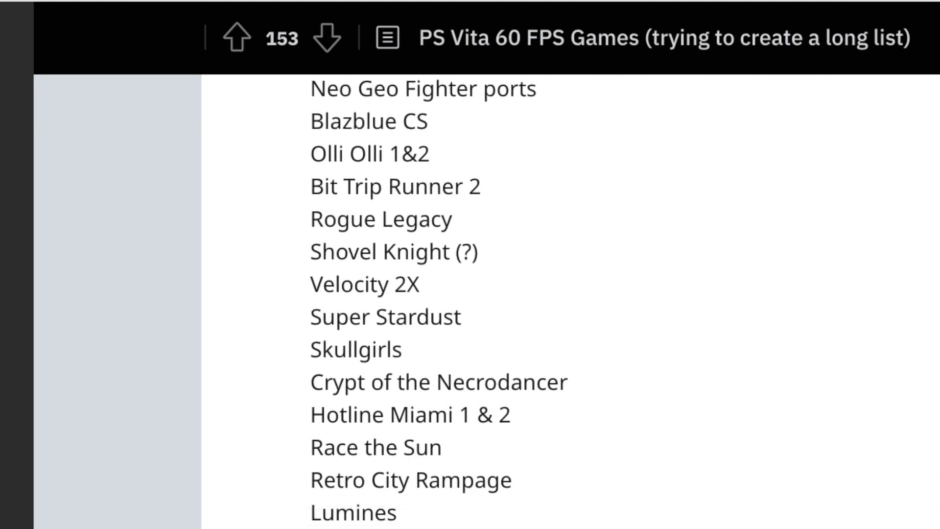
scroll(down, 3)
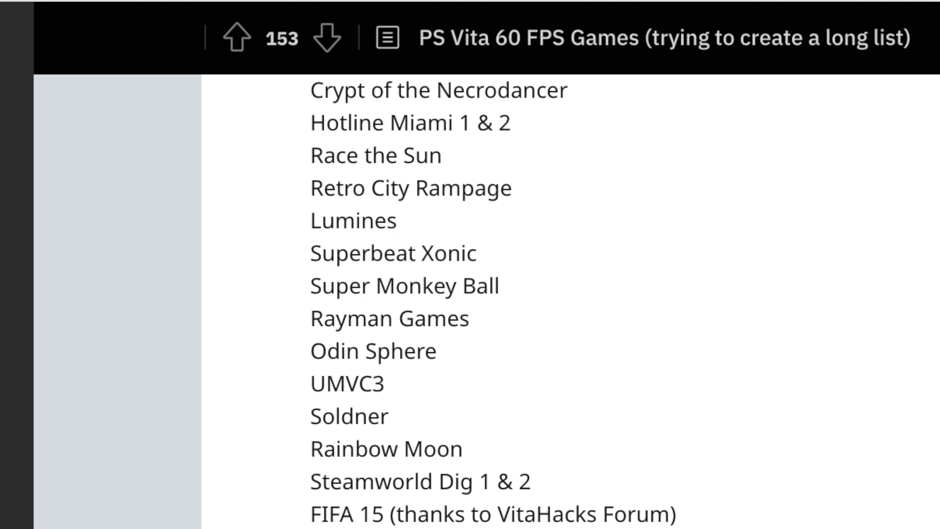
scroll(down, 3)
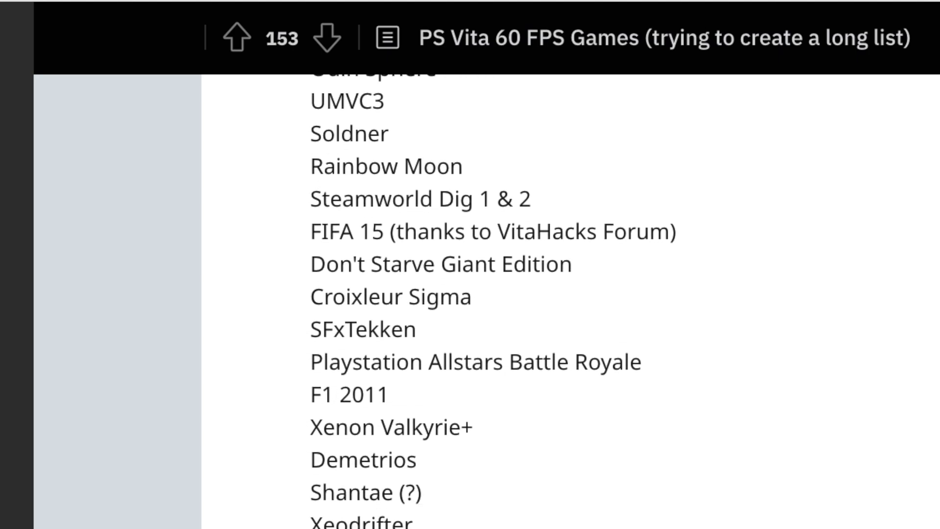
scroll(down, 3)
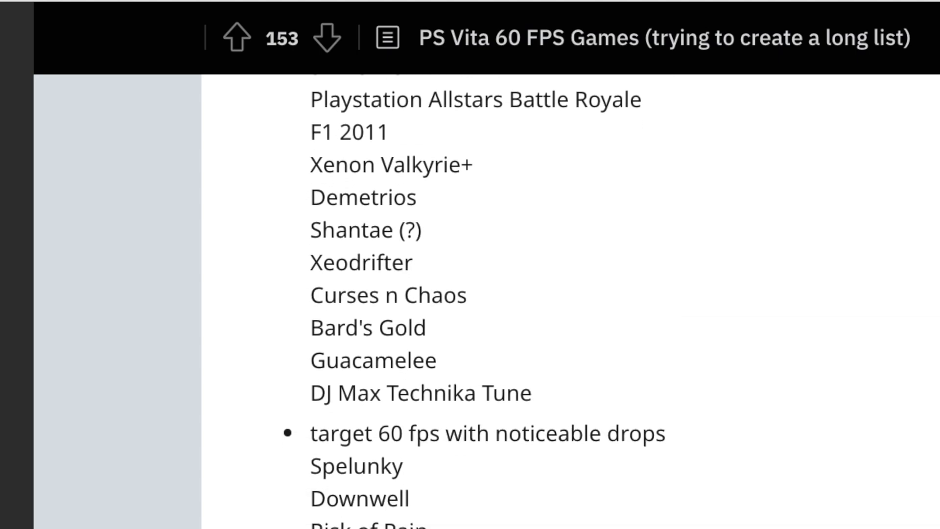
scroll(down, 3)
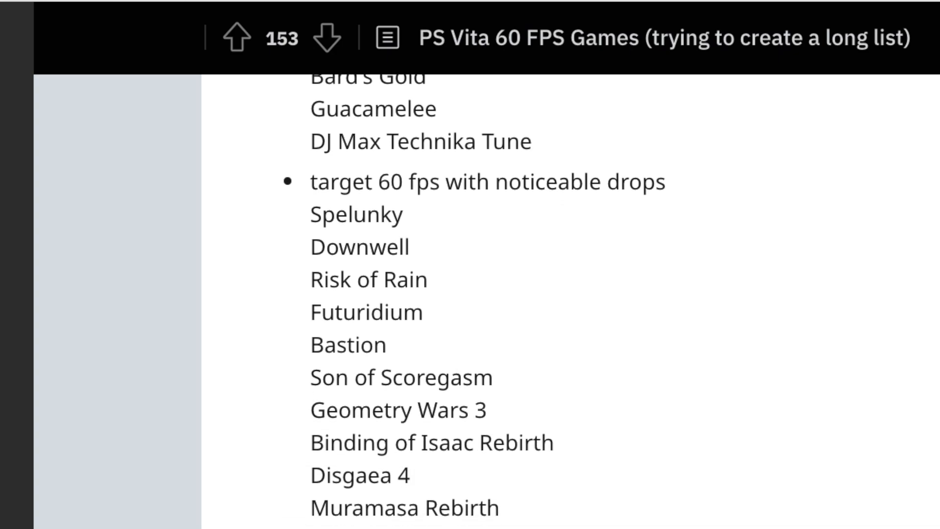
scroll(down, 3)
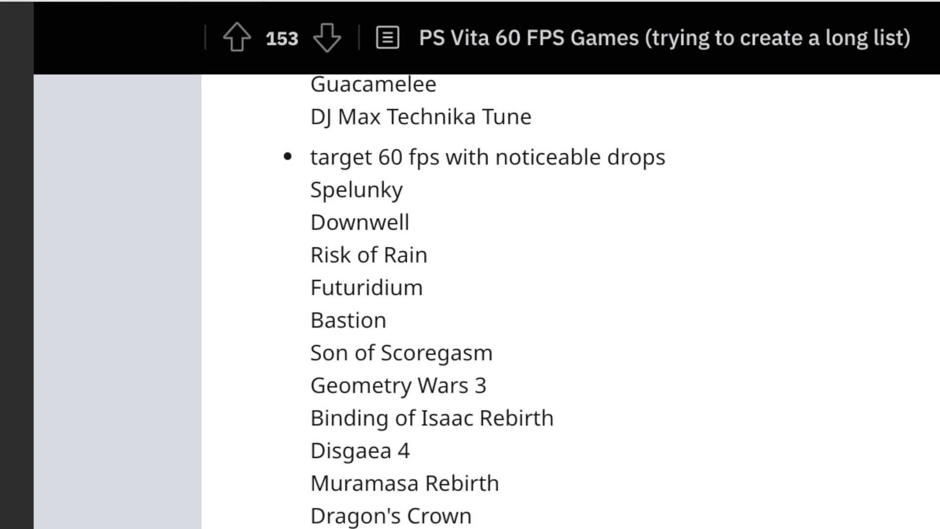